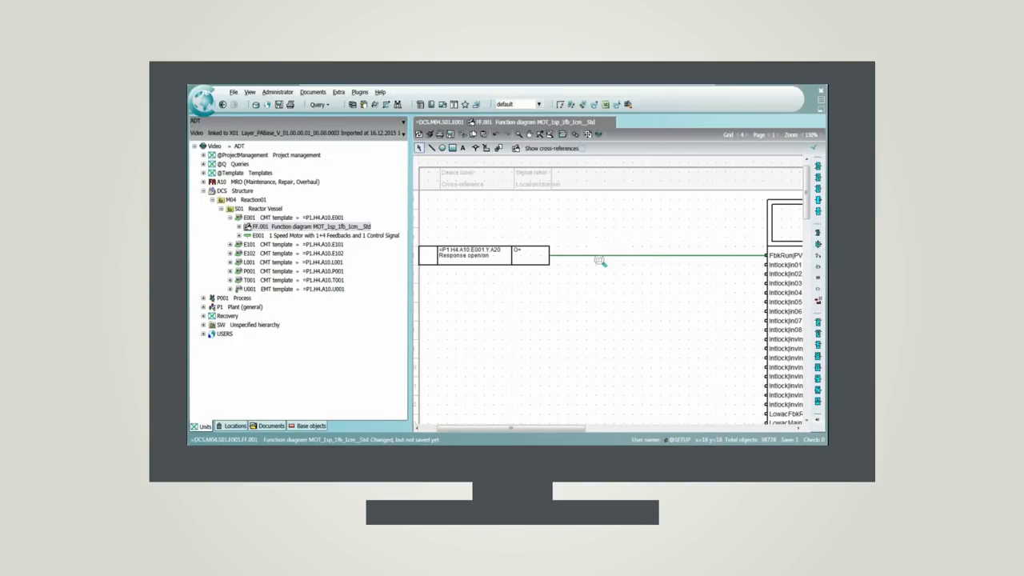
Navigate from the Response open/on signal to its plant-hierarchy object and open its loop diagram
right_click(467, 253)
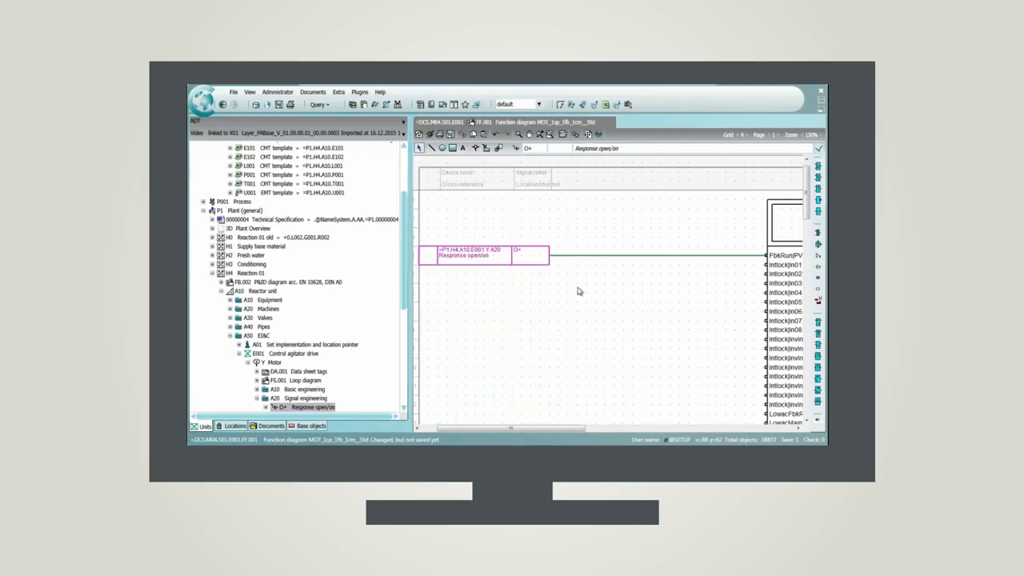
click(272, 339)
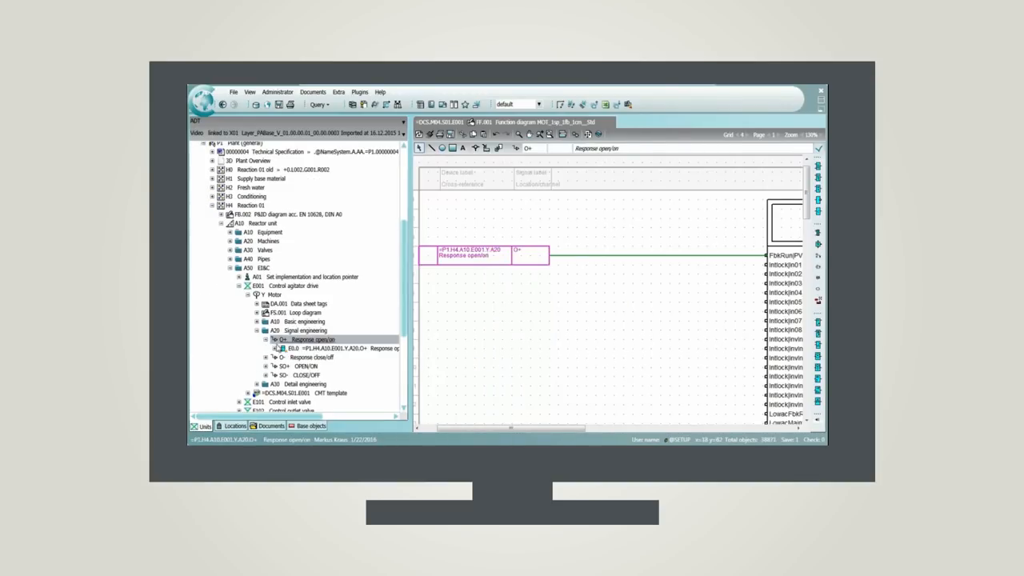
right_click(304, 340)
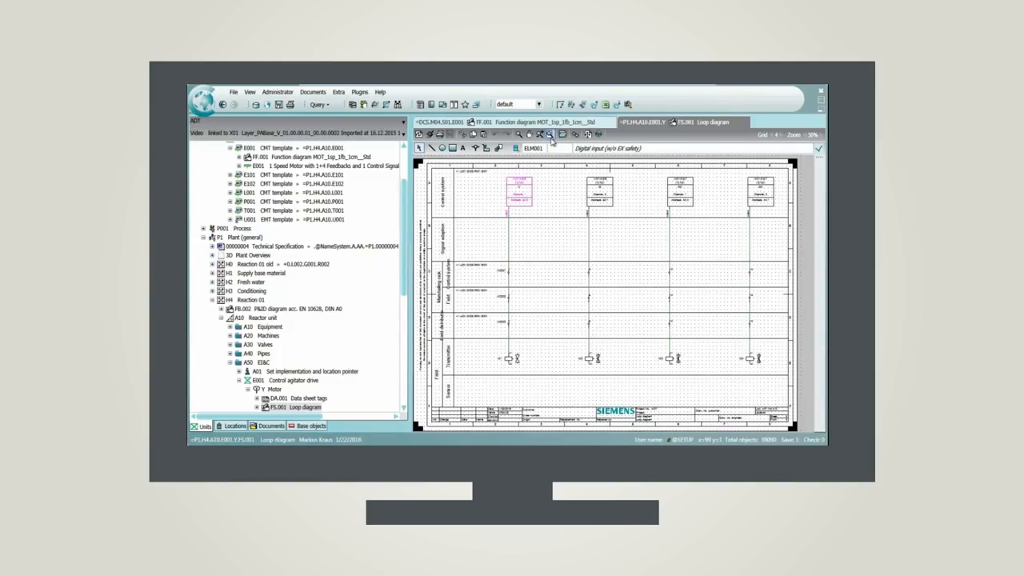
Close the open diagrams and expand Templates > PCS 7 > Template container > CMTs to the MOTCON CMTs
right_click(273, 389)
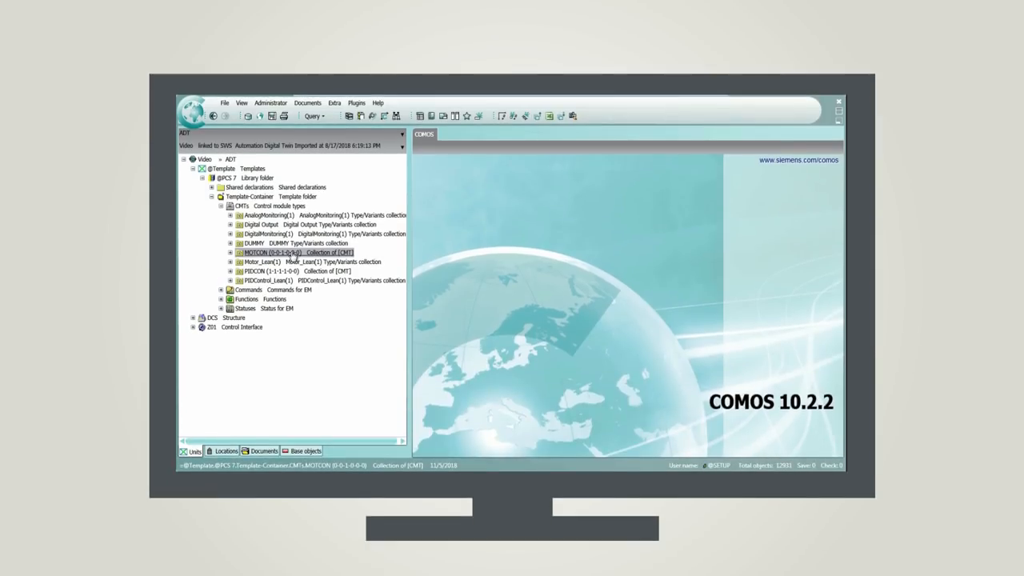
Confirm the MOTCON CMT's parameter mapping to the PCS 7 block, then start Generate/Import for the PCS 7 project
double_click(272, 253)
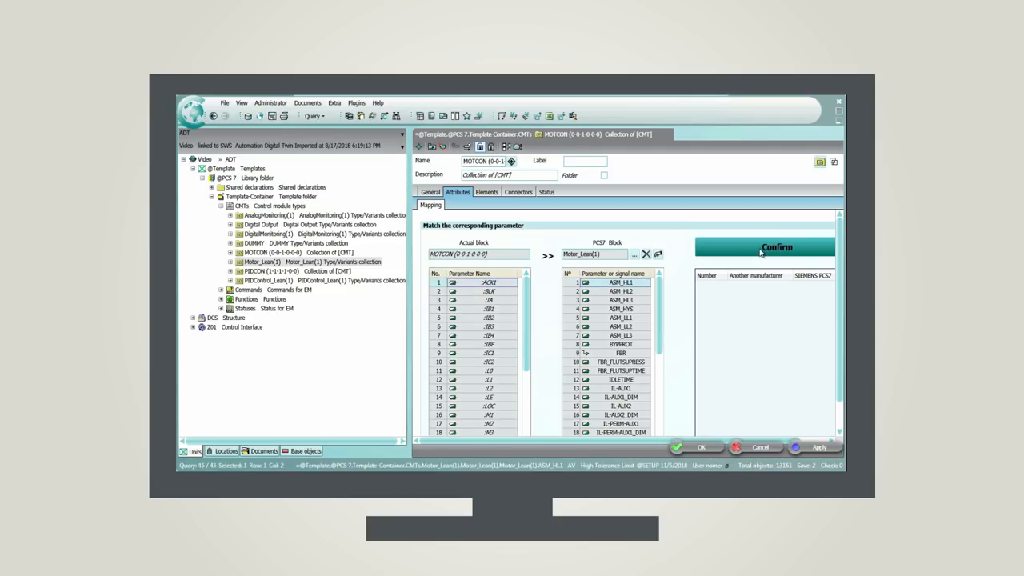
click(760, 246)
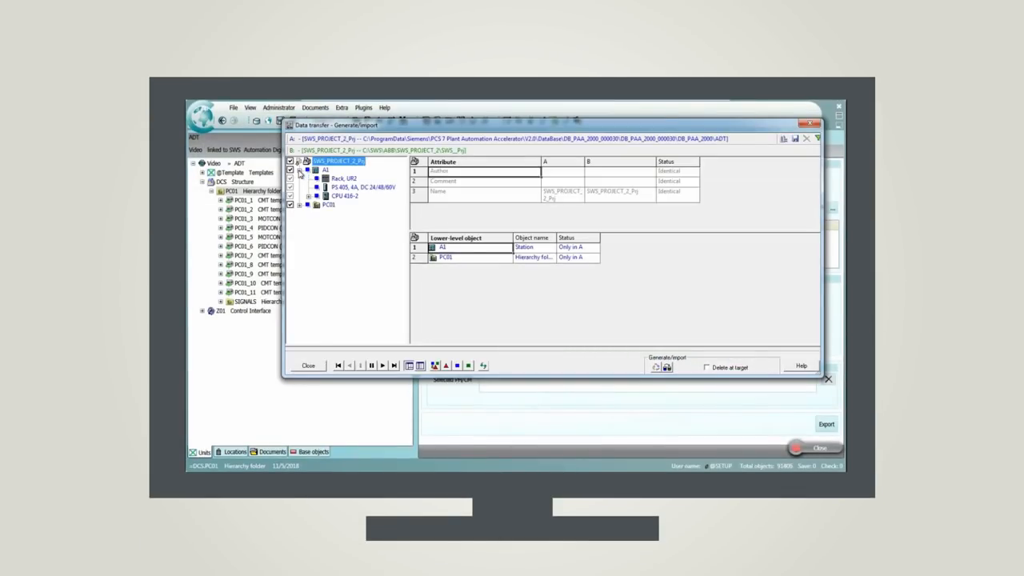
Close the Data transfer window and expand the demo project's Plant (general) hierarchy
click(307, 205)
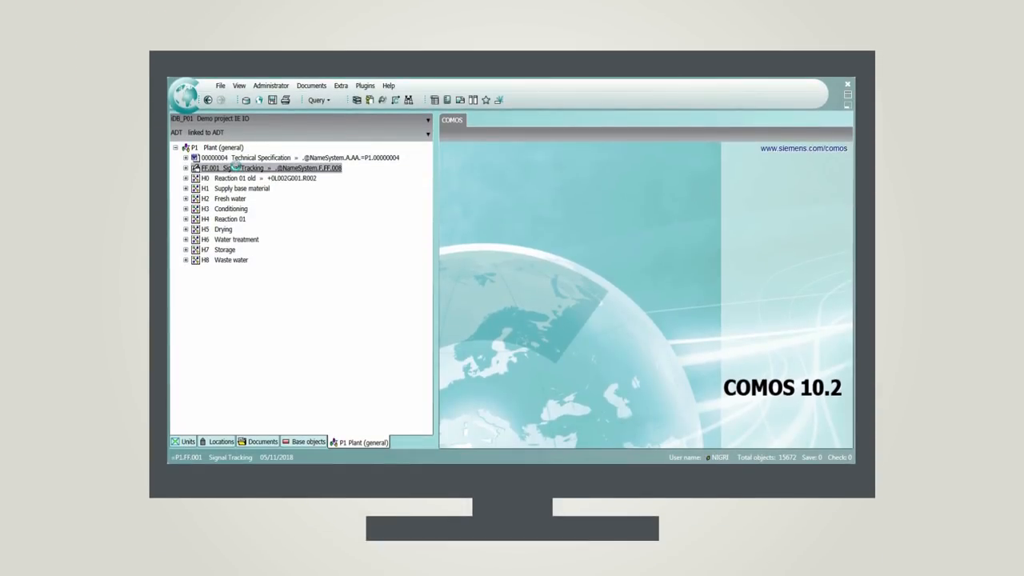
Show the Signal Tracking diagram and navigate to the Response open/on signal's linked documents
double_click(240, 168)
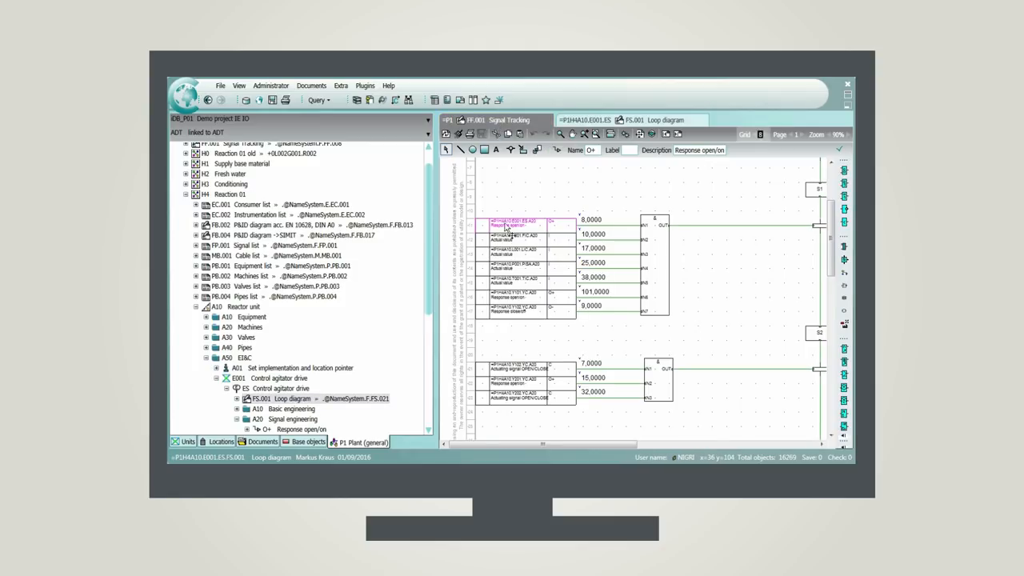
right_click(515, 223)
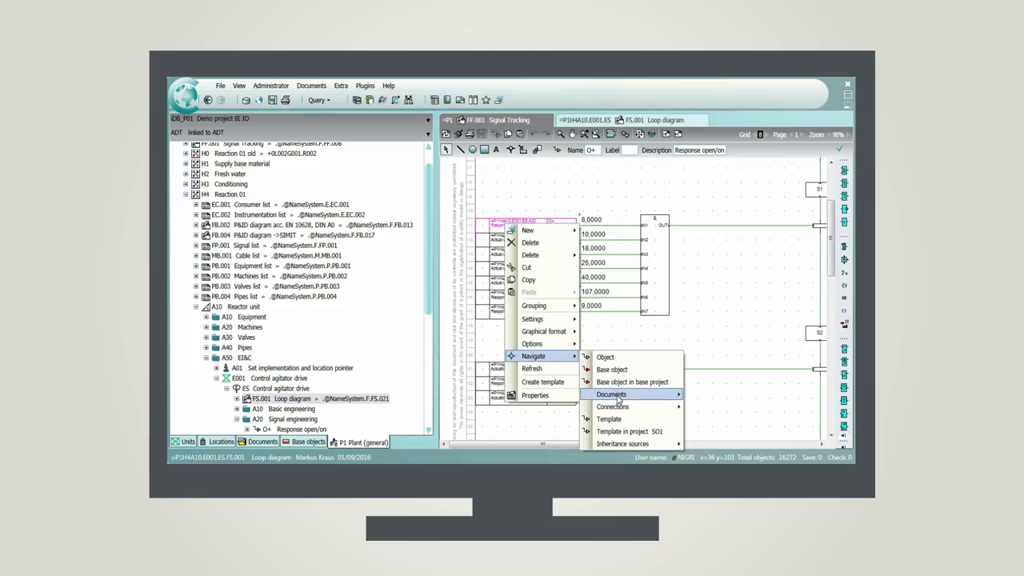